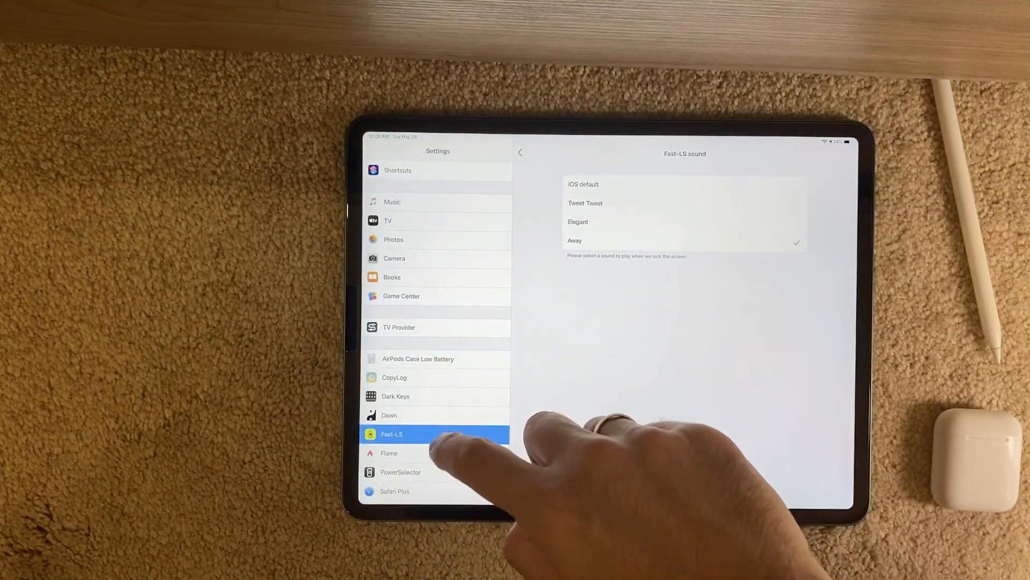
# - Go back from the Away lock-sound page to Fast-LS's main settings
pyautogui.click(520, 153)
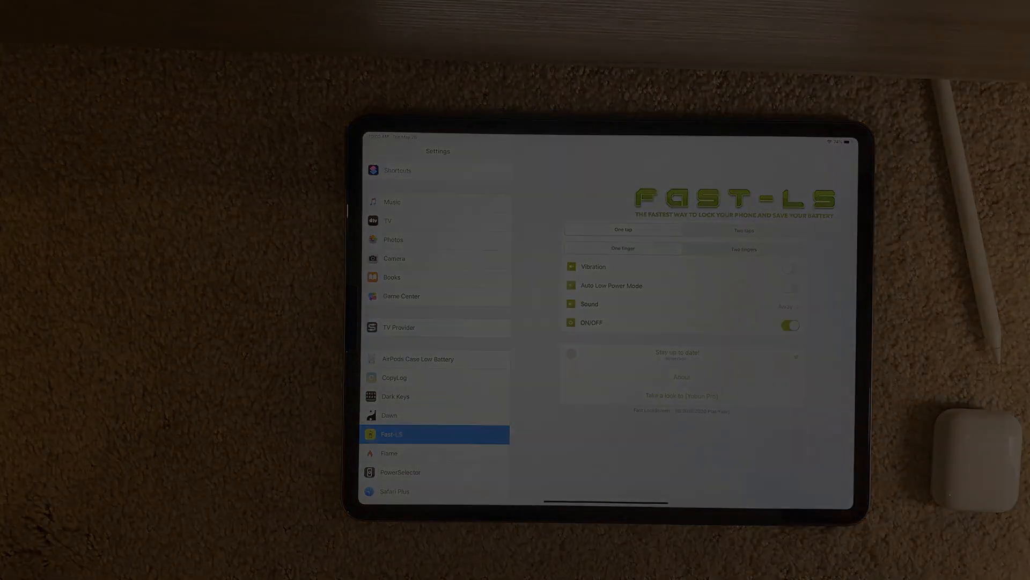
pyautogui.click(418, 359)
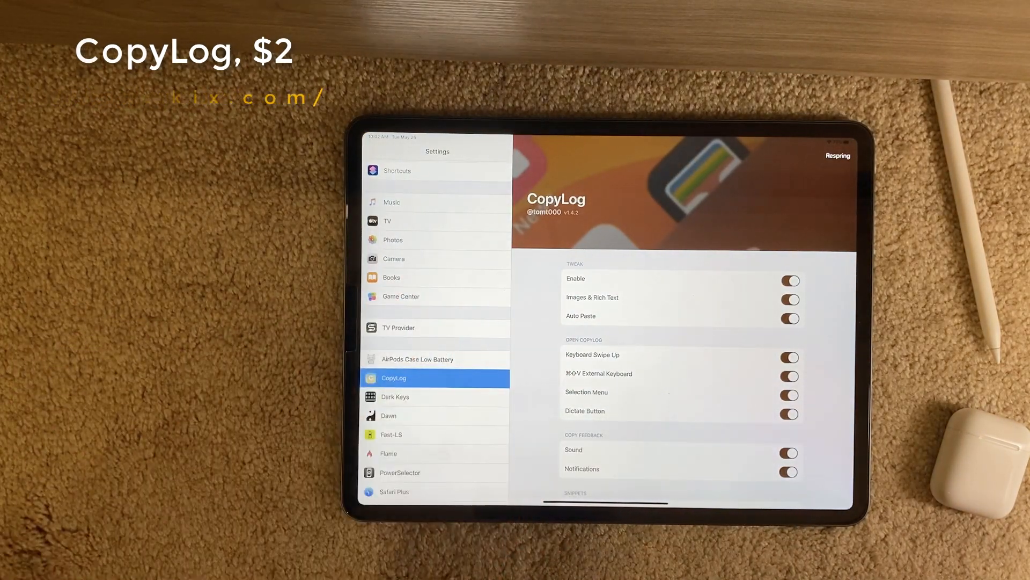
# - Scroll through CopyLog's tweak, open and copy feedback toggles
pyautogui.scroll(-3)
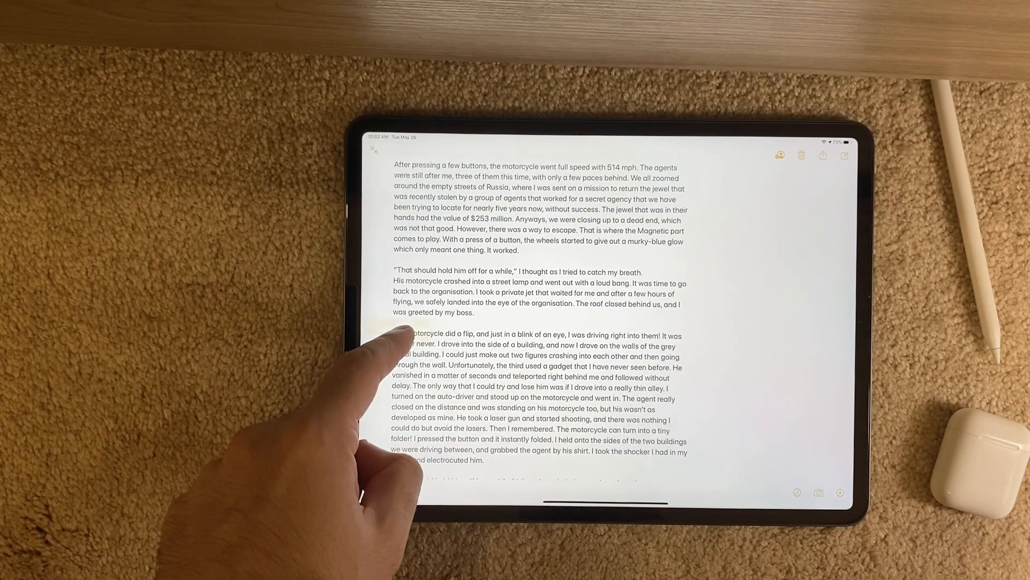
# - Select text in the motorcycle story paragraph for copying
pyautogui.doubleClick(400, 349)
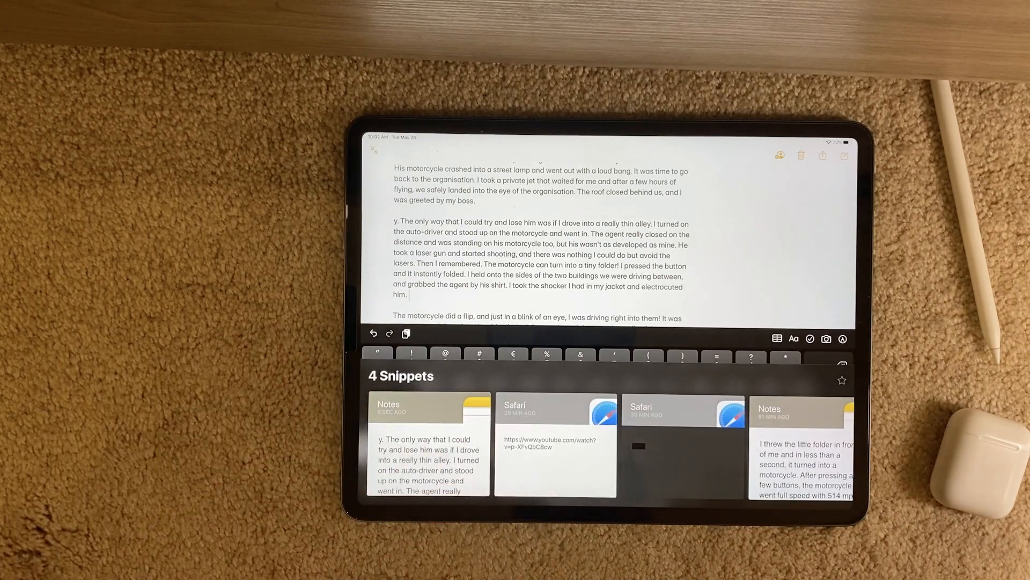
# - Browse the CopyLog snippet strip and pick the copied story passage
pyautogui.hscroll(-3)
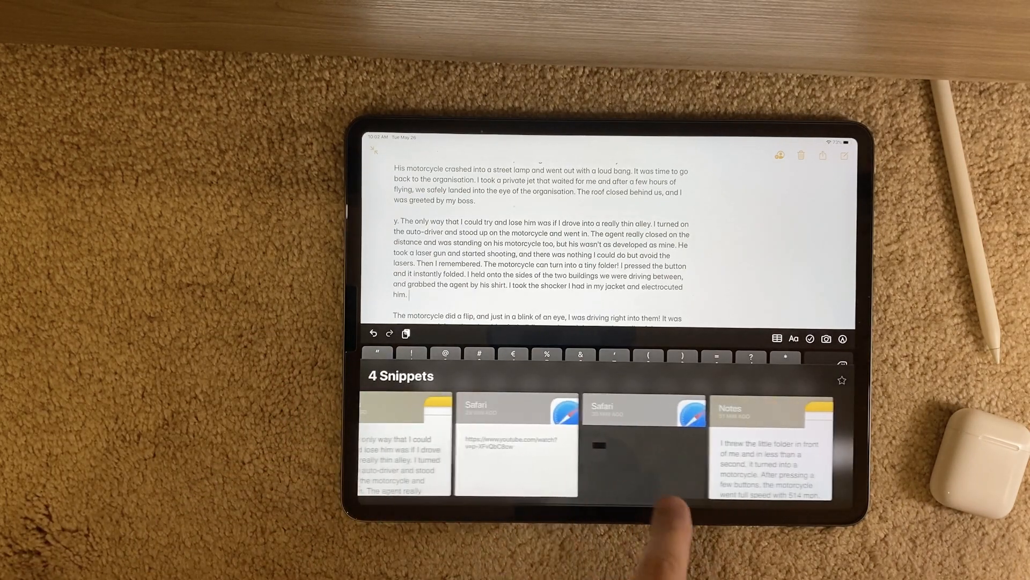
pyautogui.hscroll(-3)
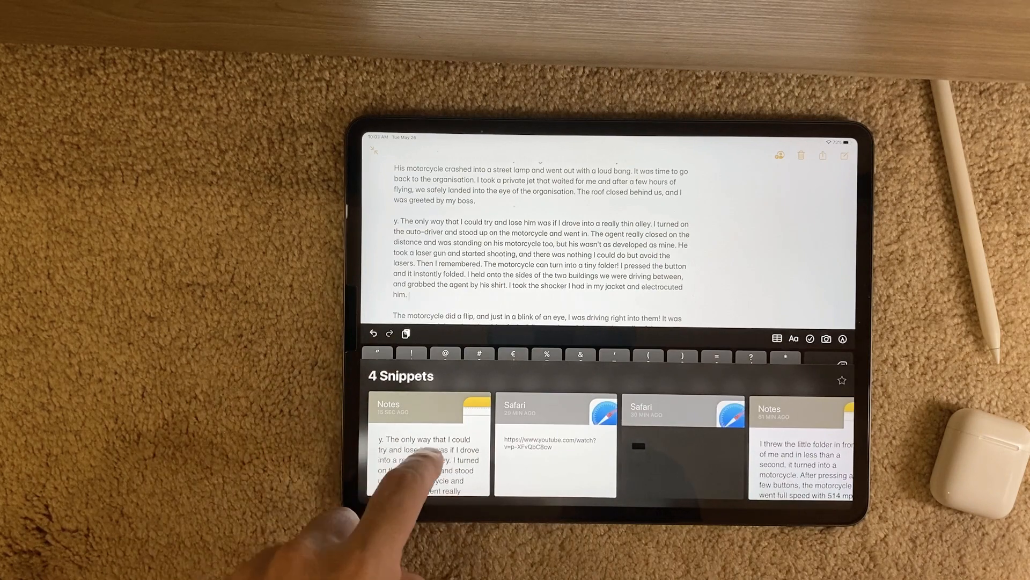
pyautogui.click(429, 466)
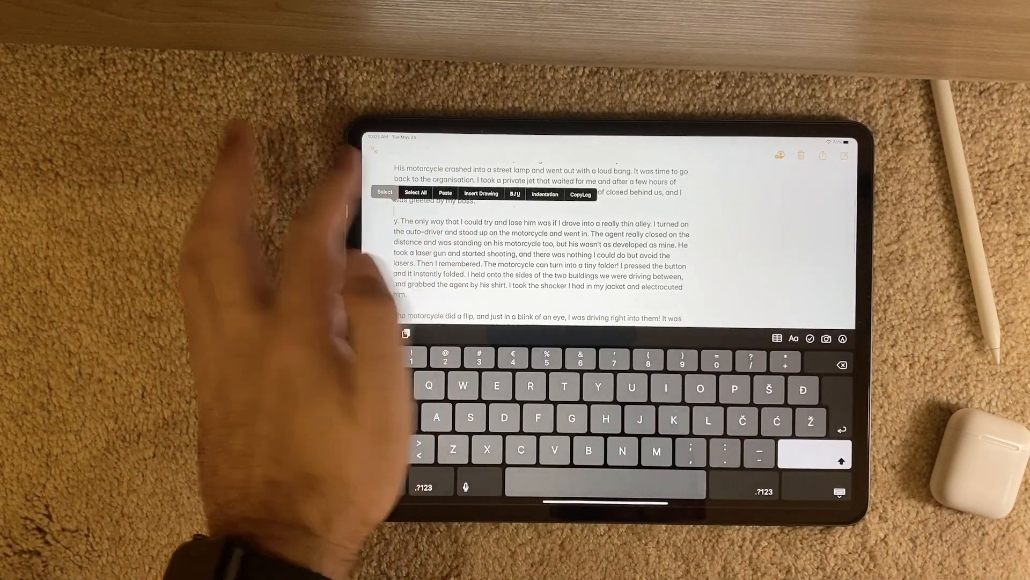
# - Select all of the note's text and hide the on-screen keyboard
pyautogui.click(416, 193)
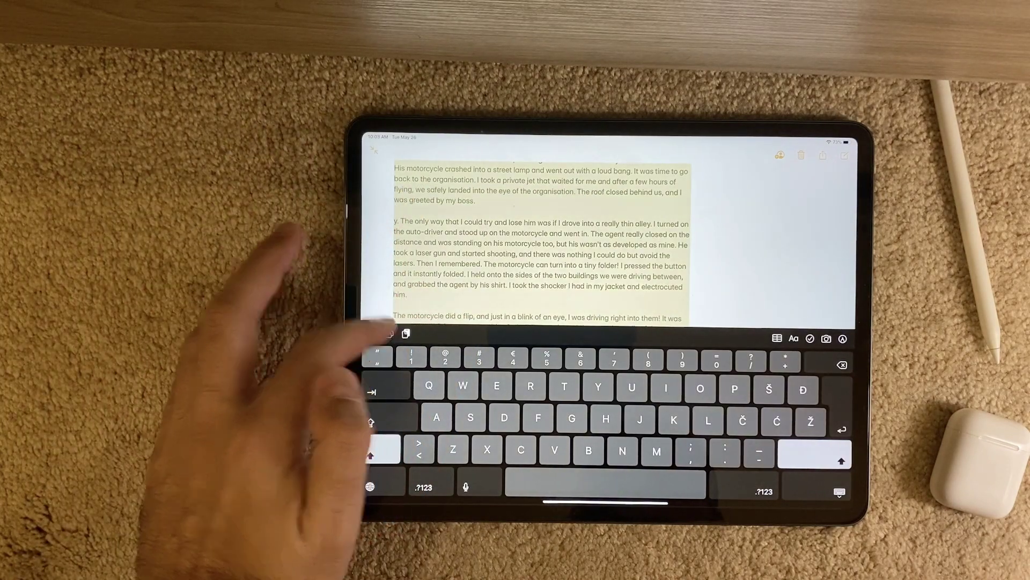
pyautogui.click(406, 333)
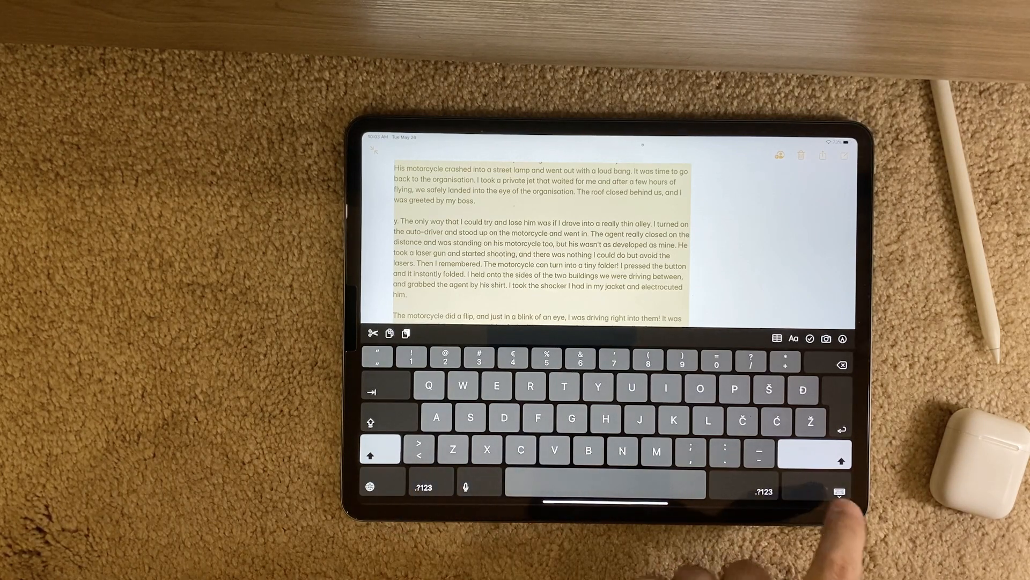
pyautogui.click(841, 492)
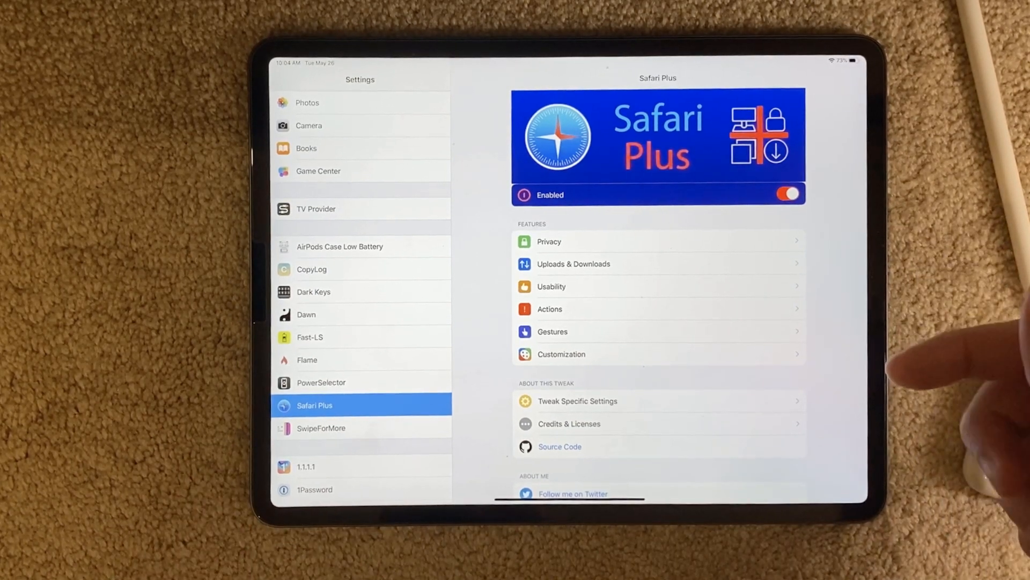
# - View Safari Plus's Privacy options and return to its feature list
pyautogui.click(549, 241)
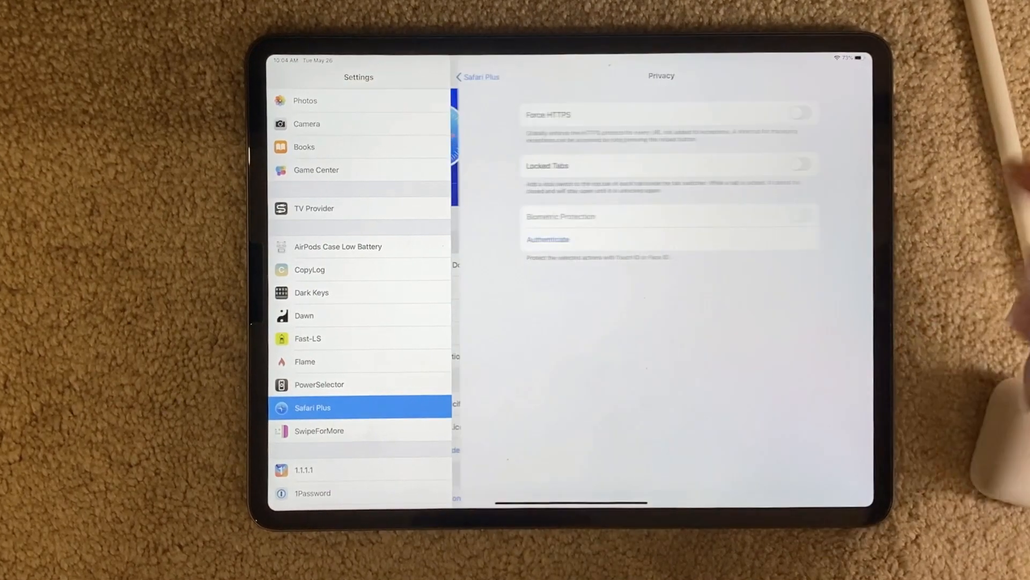
pyautogui.click(476, 77)
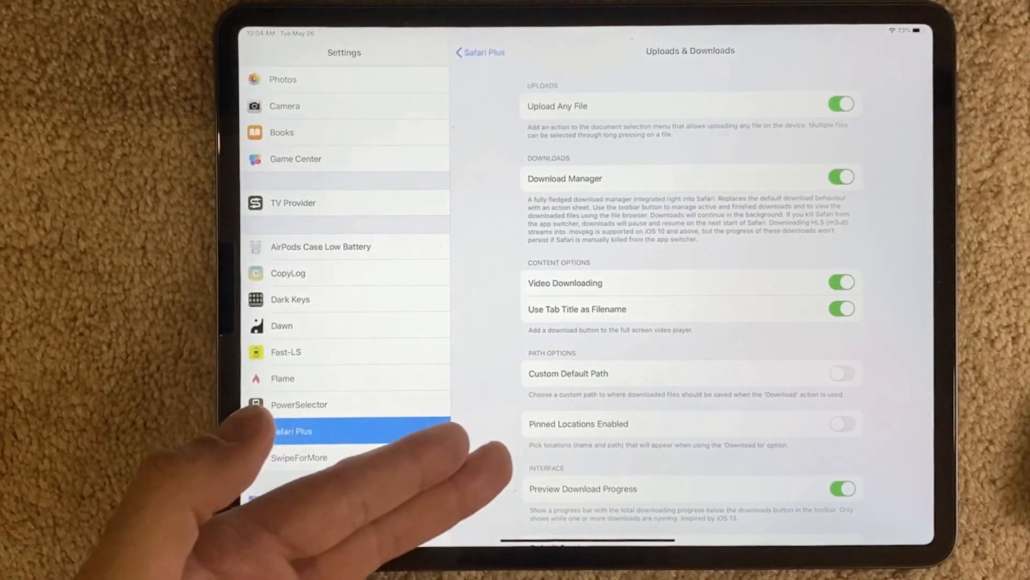
pyautogui.scroll(-3)
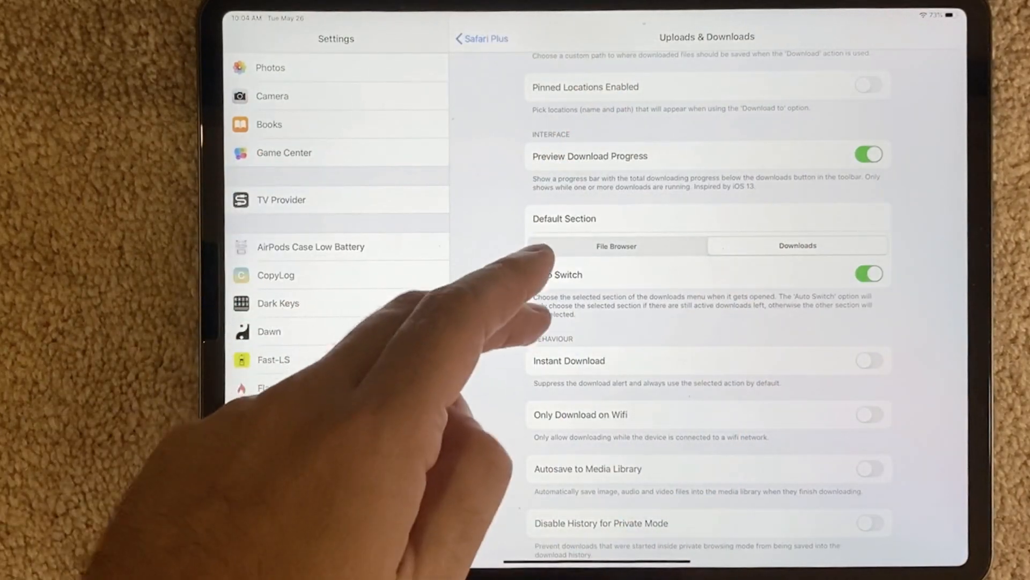
pyautogui.scroll(-3)
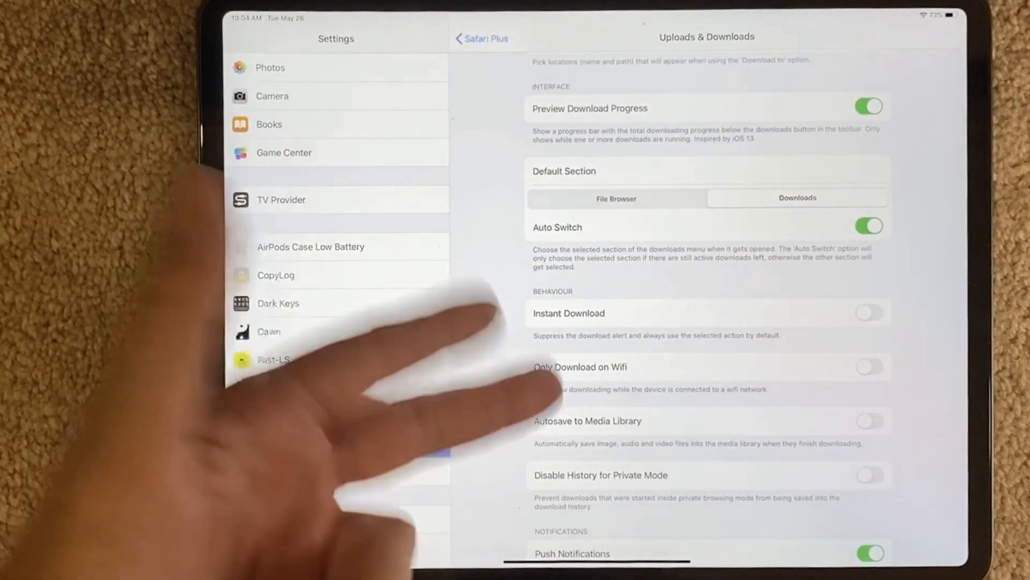
pyautogui.click(481, 38)
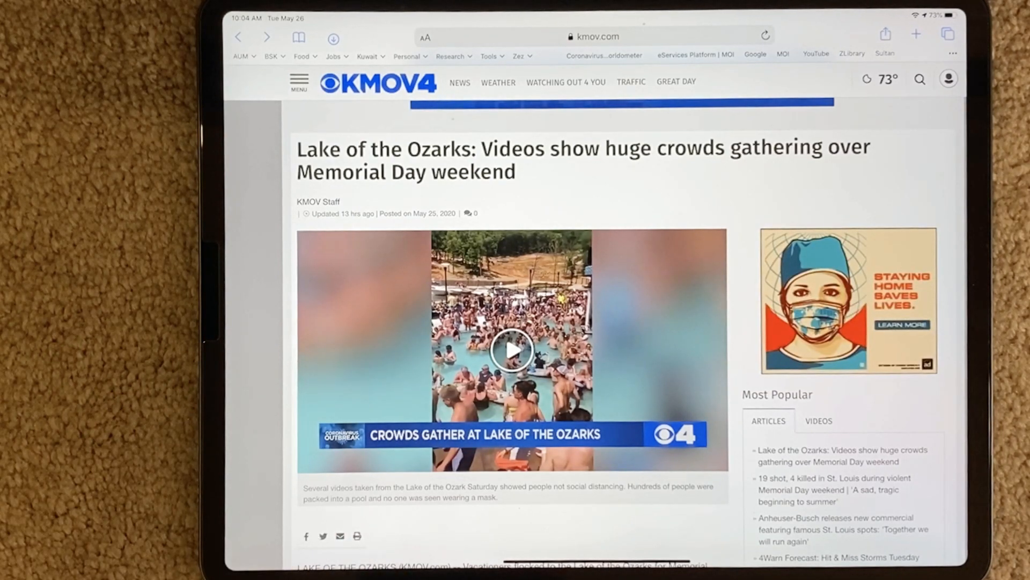
# - Play the Lake of the Ozarks crowds news video full screen
pyautogui.click(512, 350)
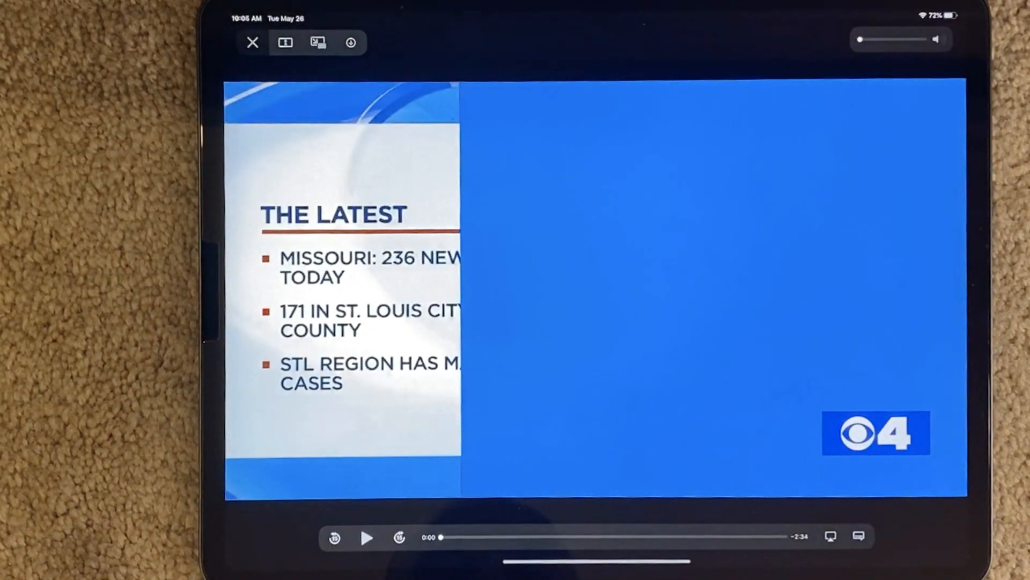
pyautogui.click(366, 552)
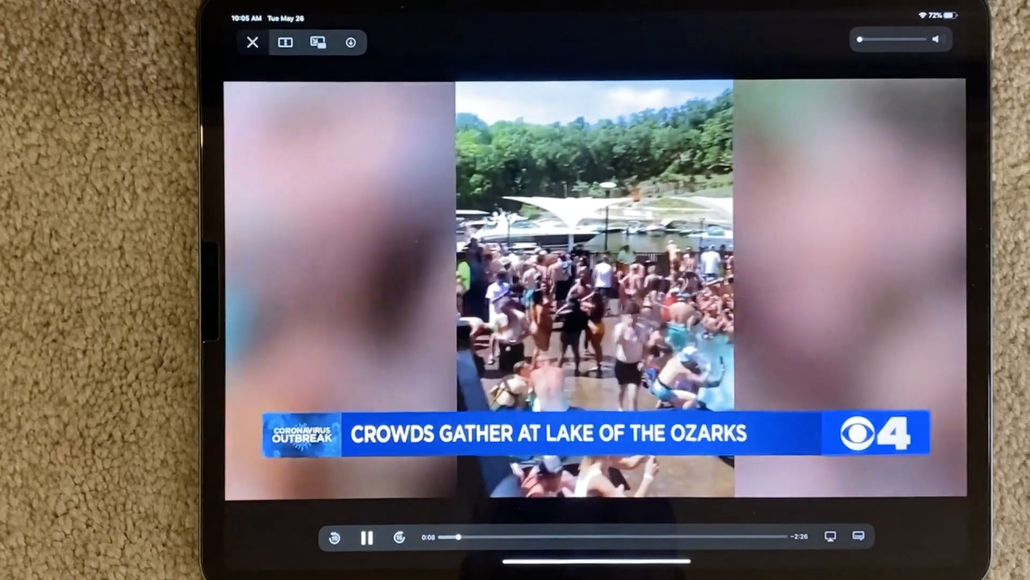
# - Download the playing news video via the Safari Plus download icon
pyautogui.click(352, 43)
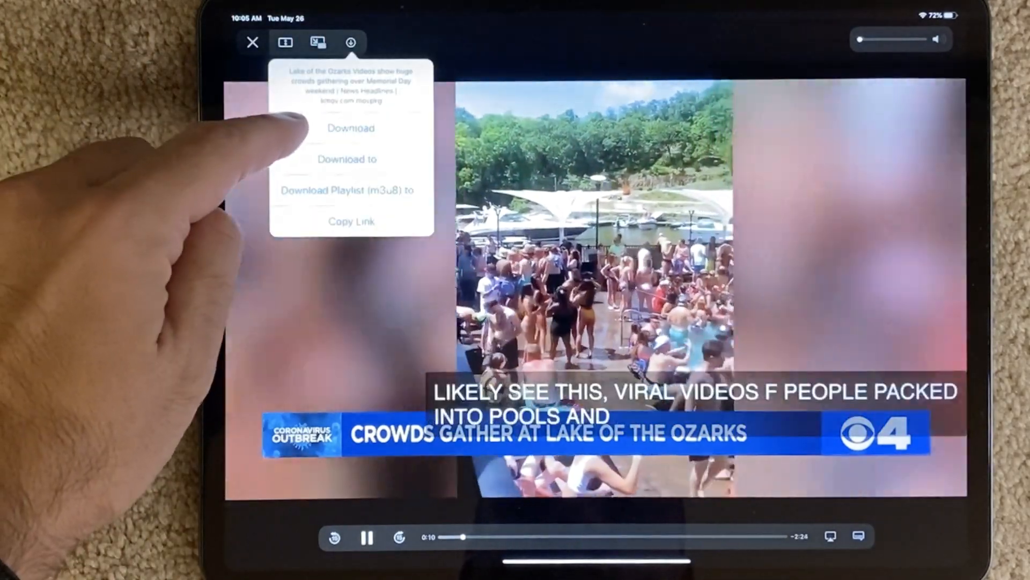
pyautogui.click(349, 128)
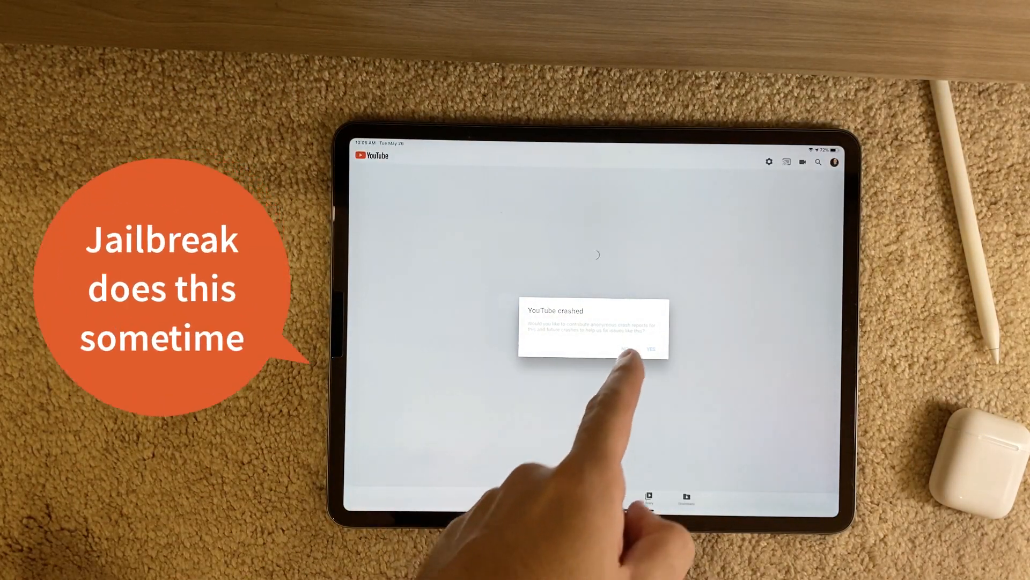
# - Close the 'YouTube crashed' alert
pyautogui.click(650, 349)
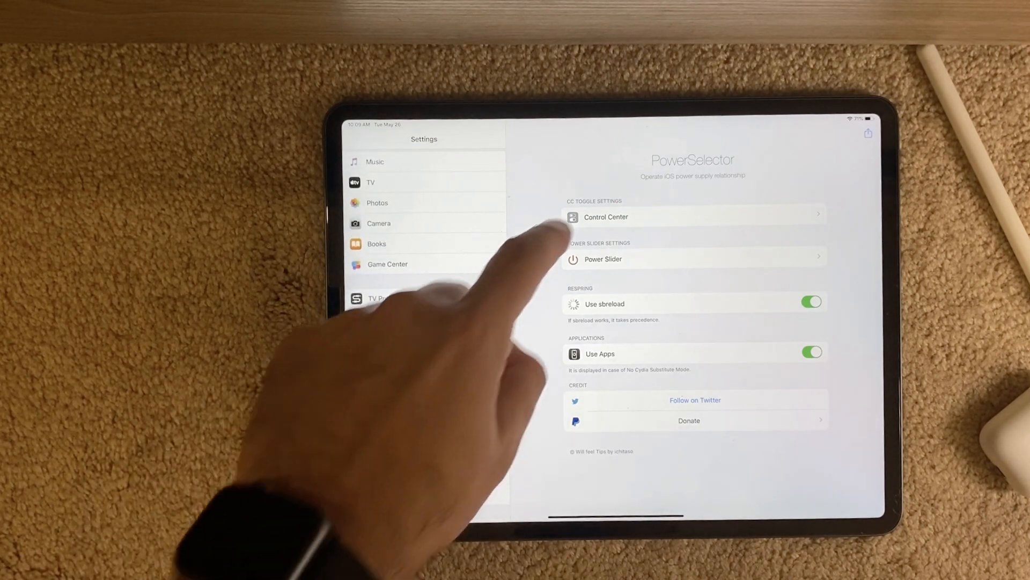
# - View PowerSelector's Control Center toggle options and scroll the sidebar
pyautogui.click(607, 217)
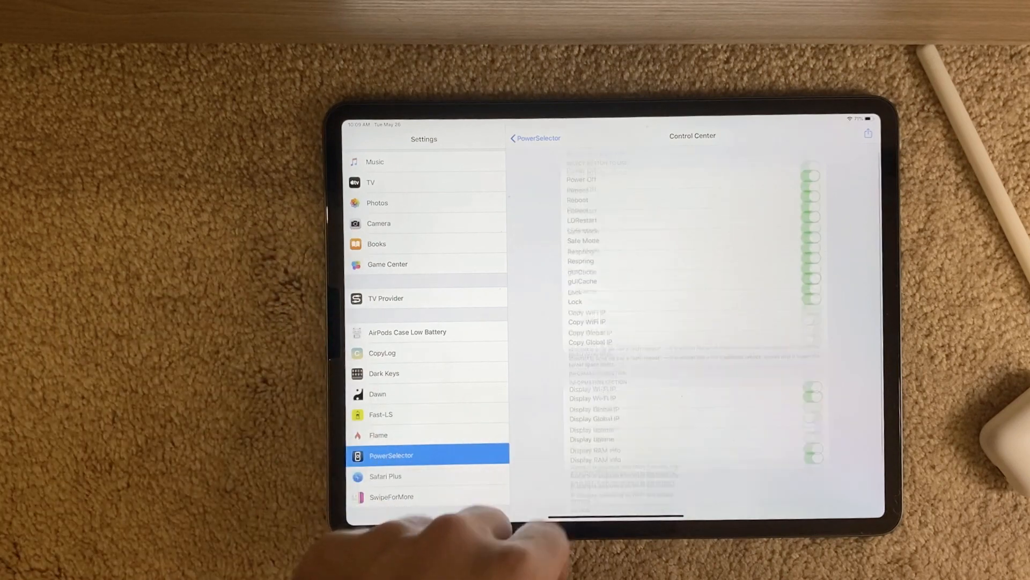
pyautogui.scroll(-3)
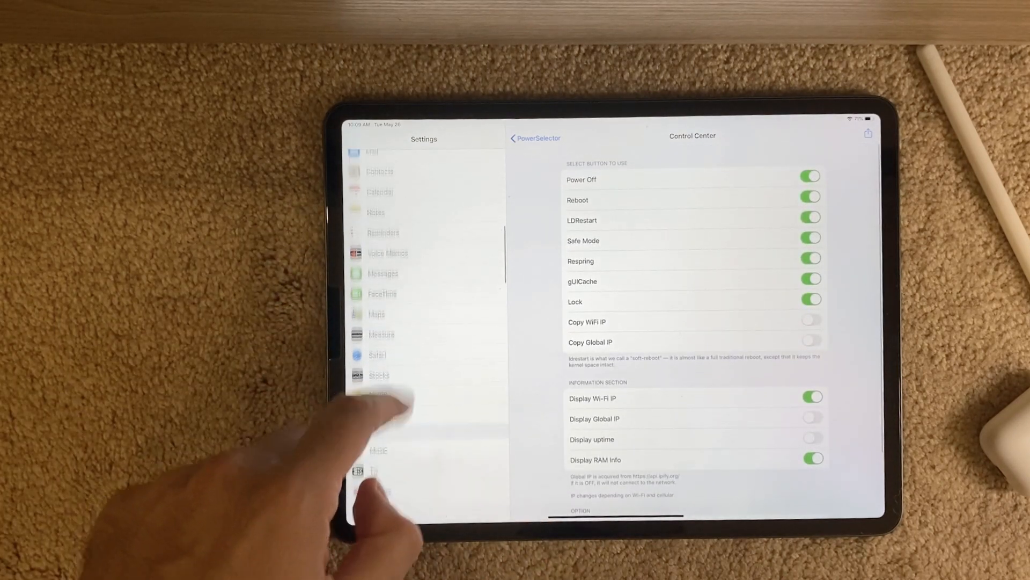
pyautogui.scroll(-3)
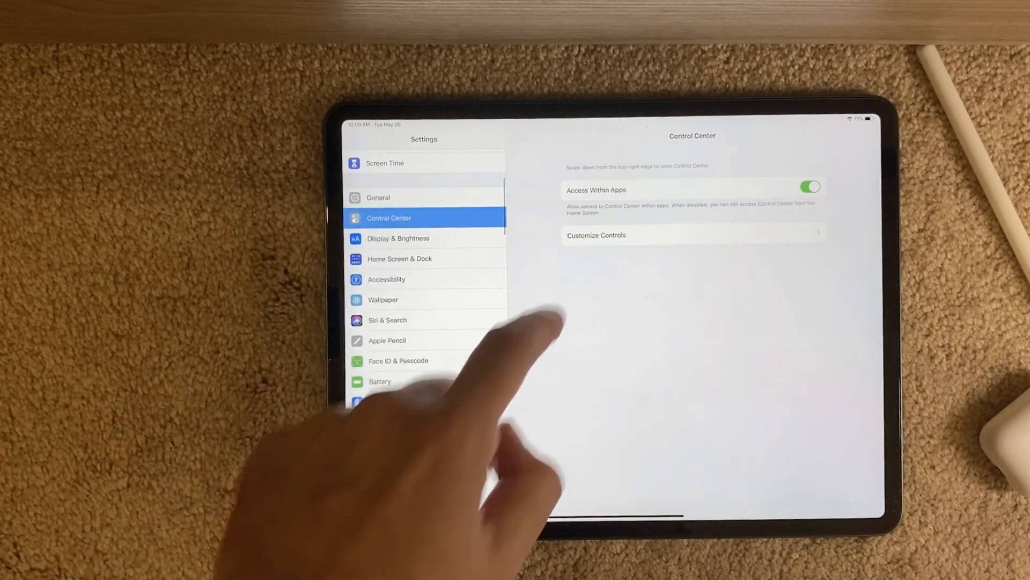
# - Open Customize Controls from the Control Center settings page
pyautogui.click(597, 235)
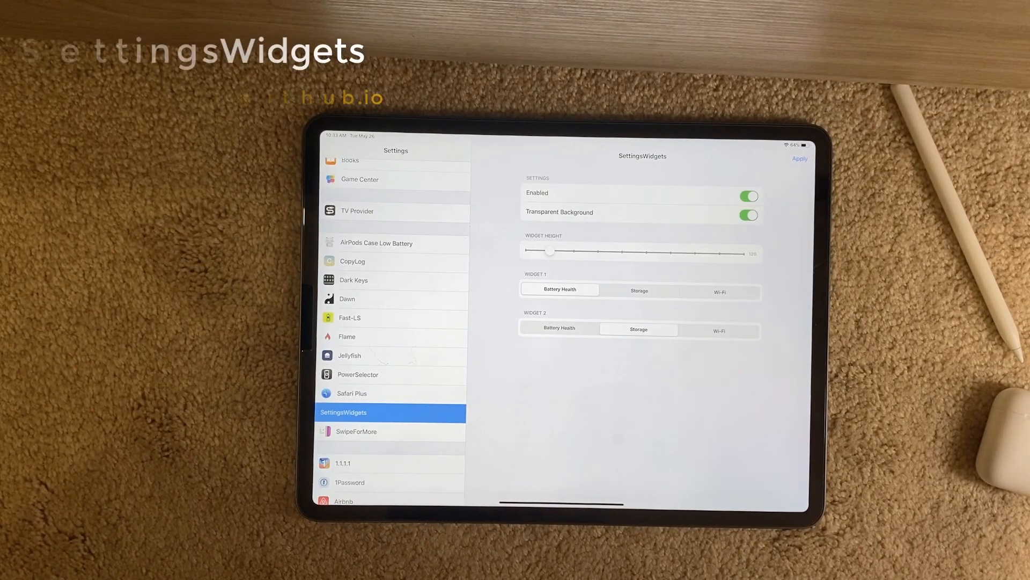
# - Scroll through the SettingsWidgets options, then open iPad Storage (113.6 GB of 256 GB used)
pyautogui.scroll(-3)
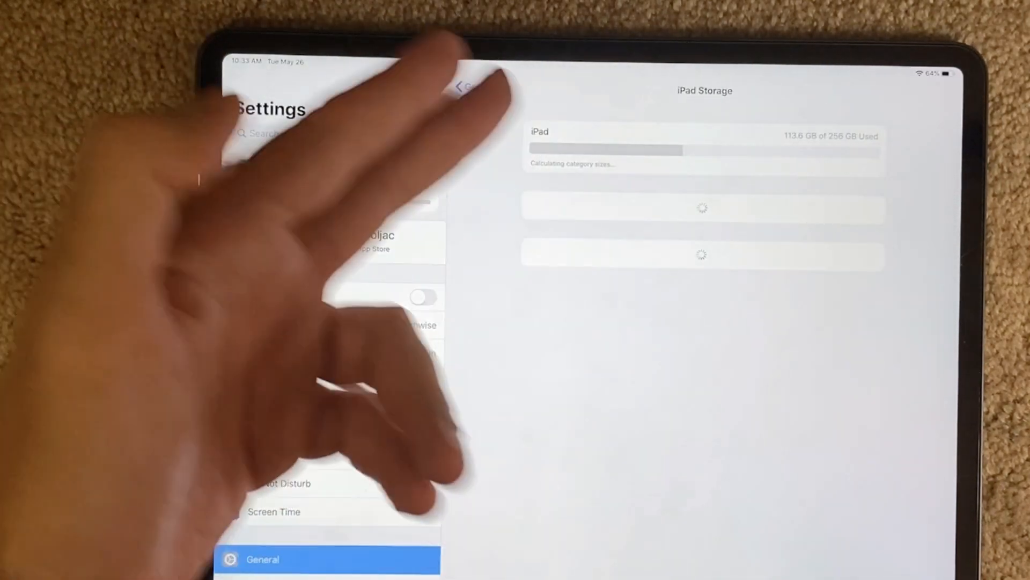
pyautogui.click(461, 87)
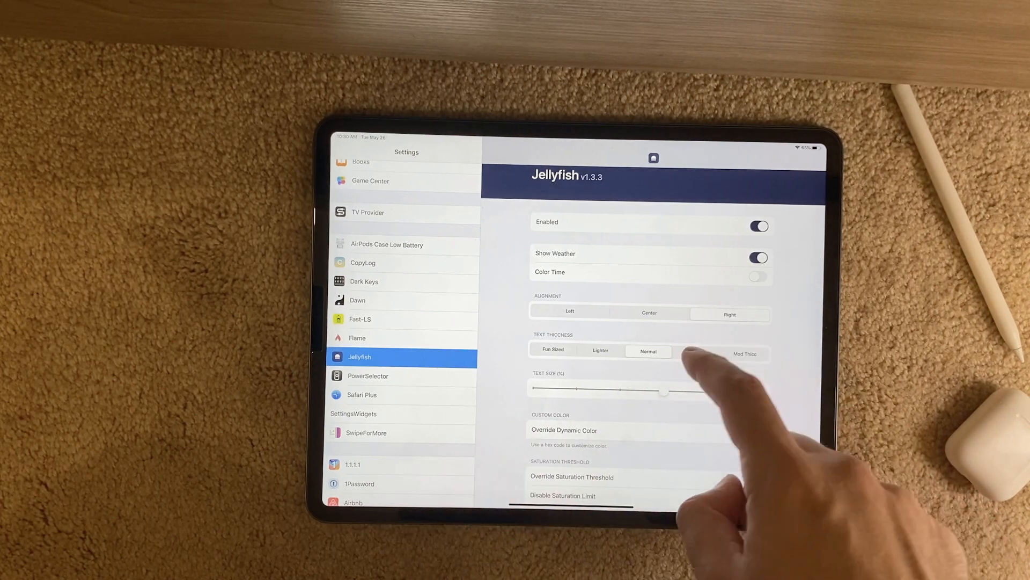
# - Scroll the Jellyfish options to reach the Text Thickness control
pyautogui.scroll(-3)
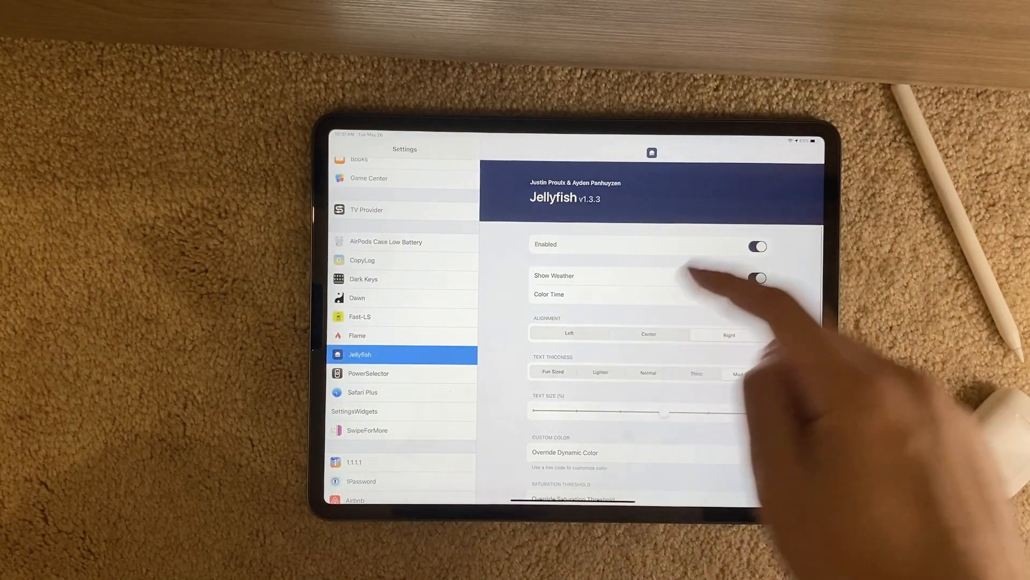
# - Set Jellyfish alignment to Left, then scroll down to its Credits
pyautogui.click(759, 278)
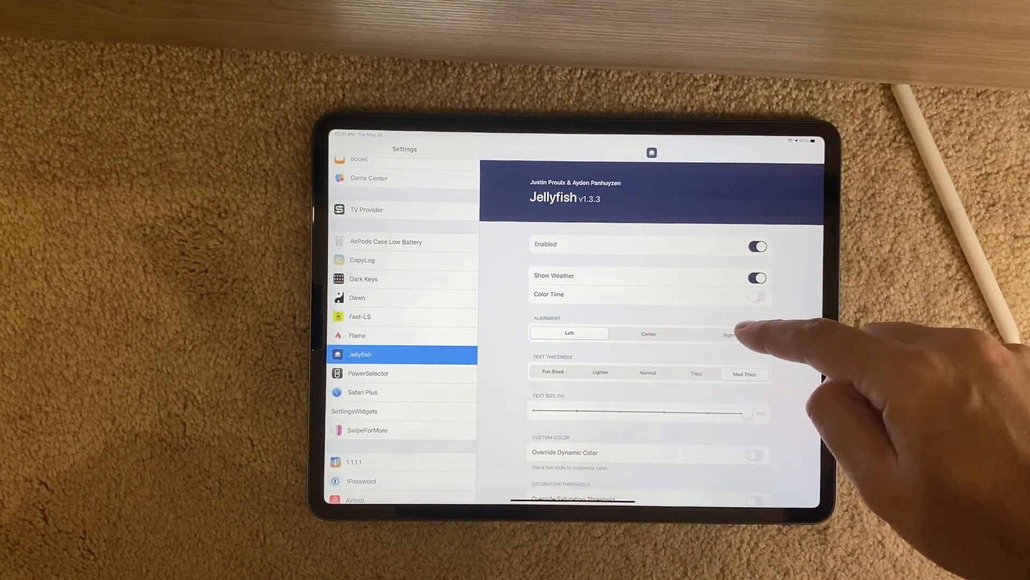
pyautogui.scroll(-3)
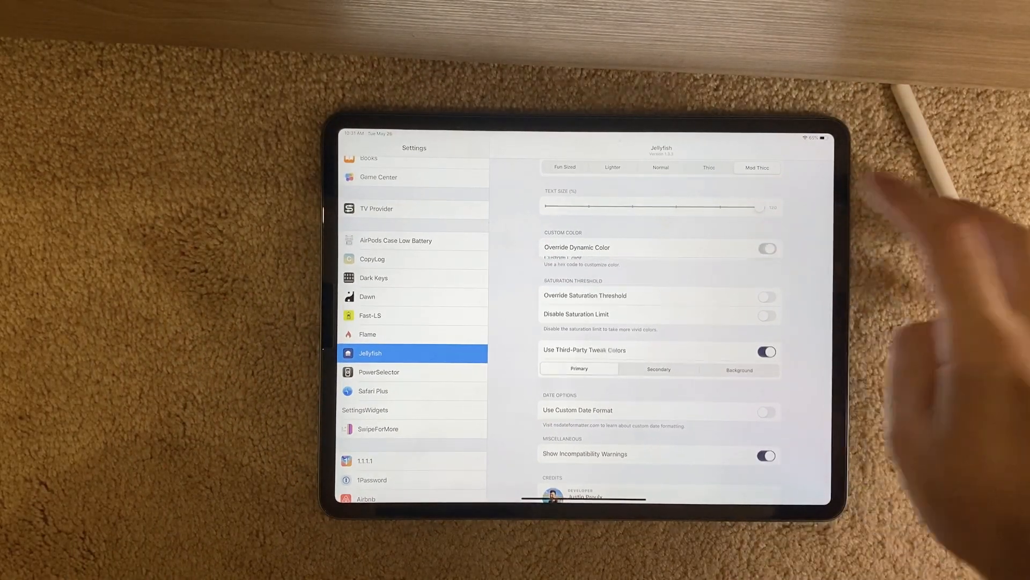
pyautogui.scroll(-3)
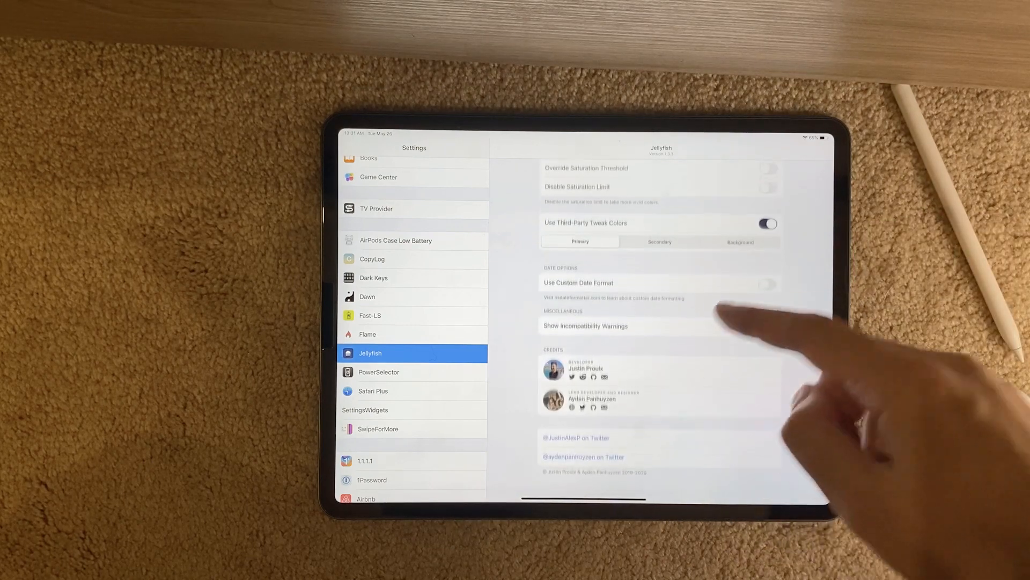